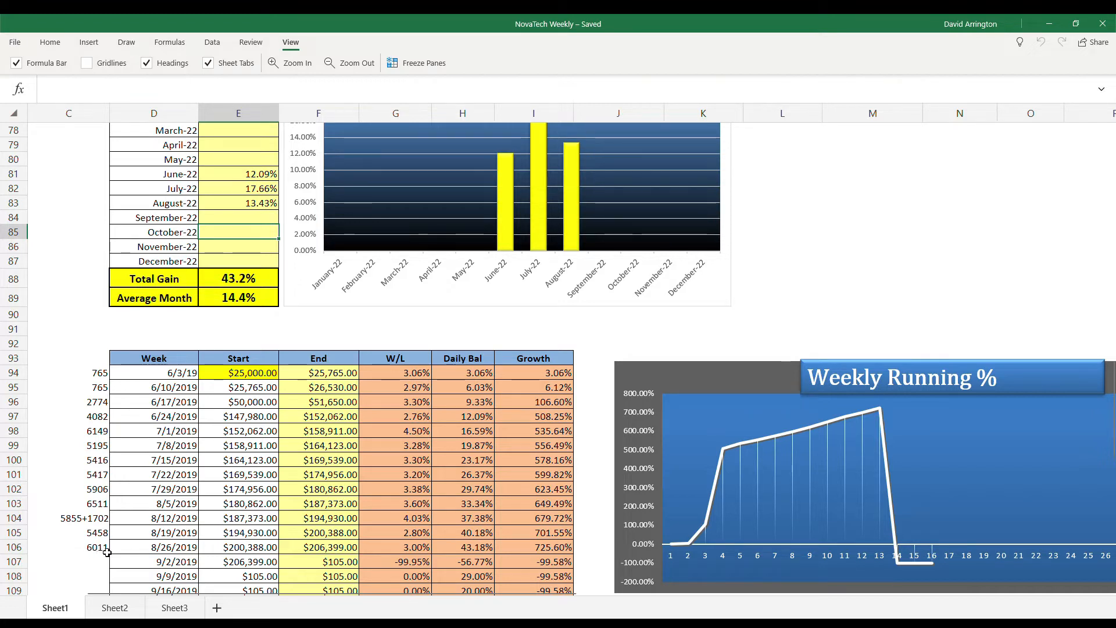
mouse_move(201, 554)
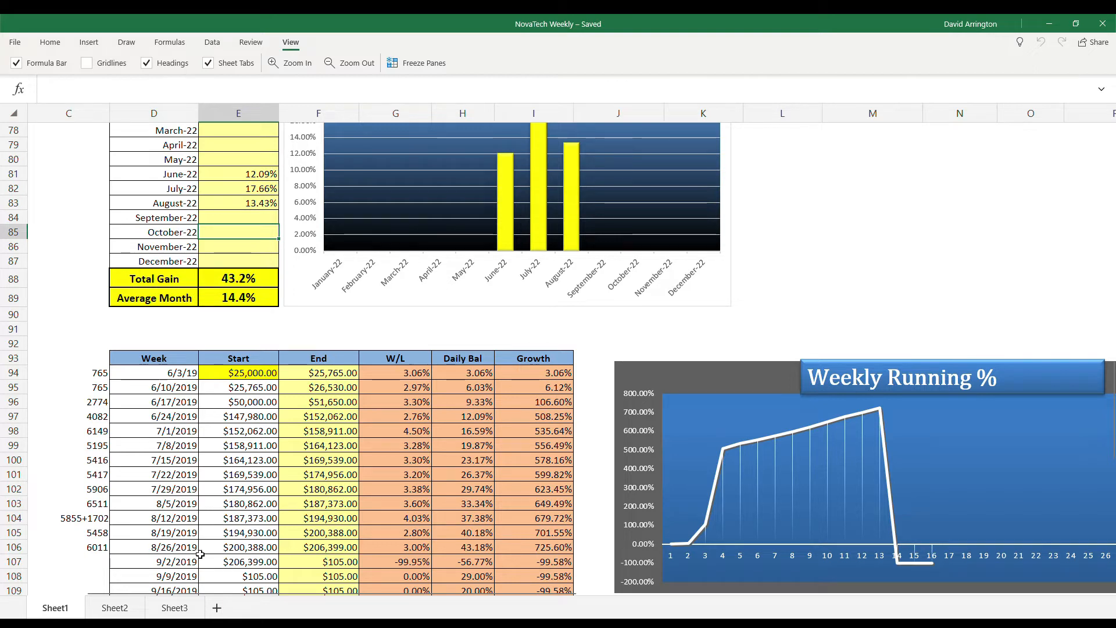
mouse_move(330, 553)
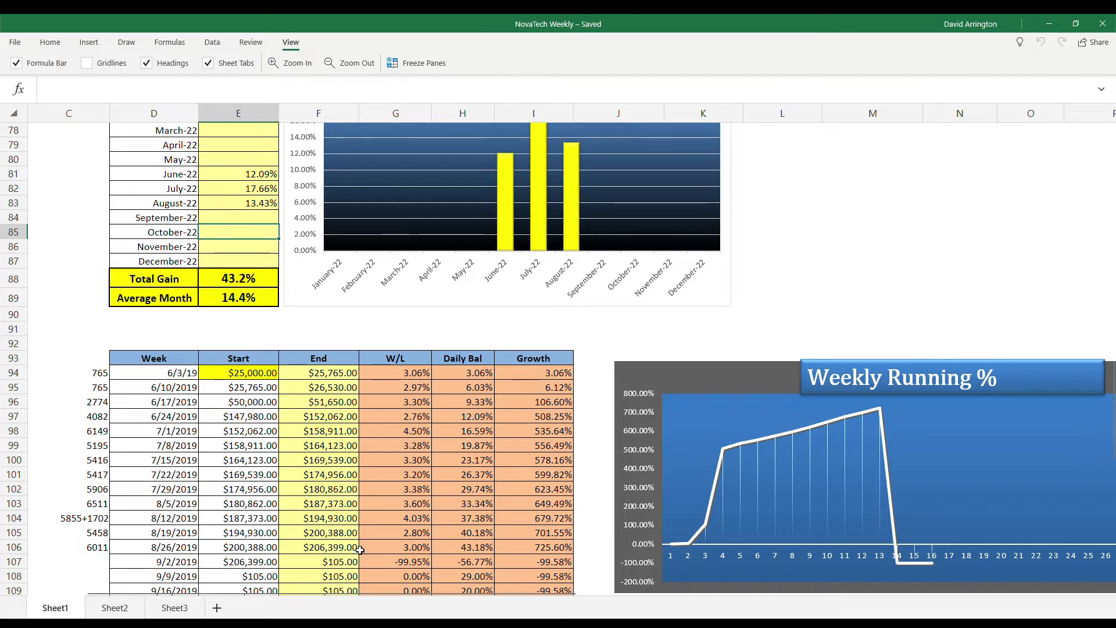
mouse_move(299, 451)
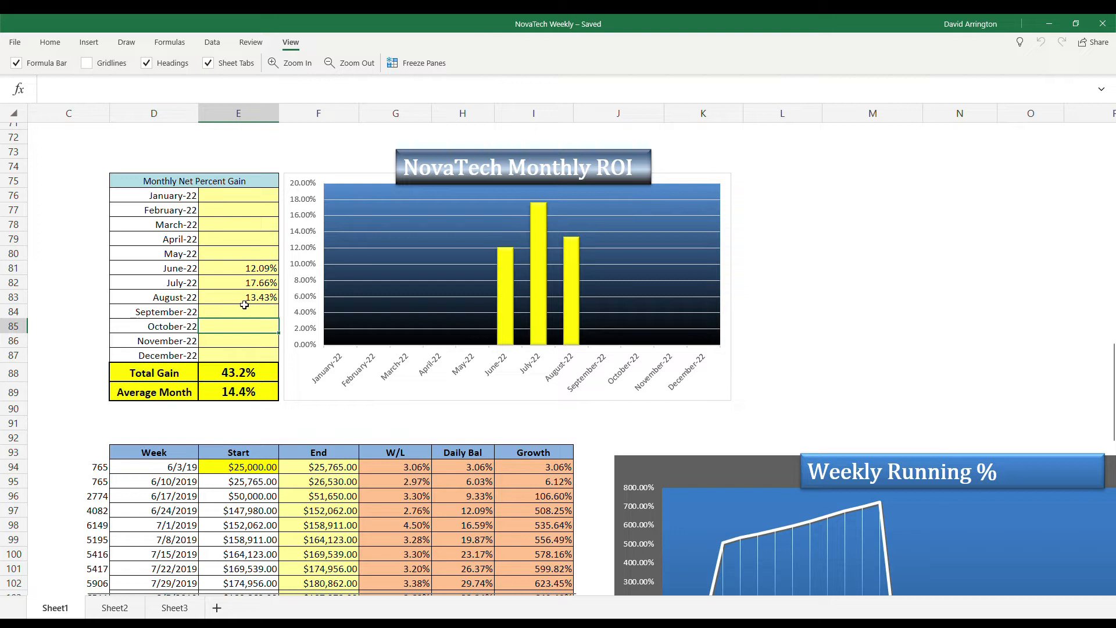
mouse_move(243, 302)
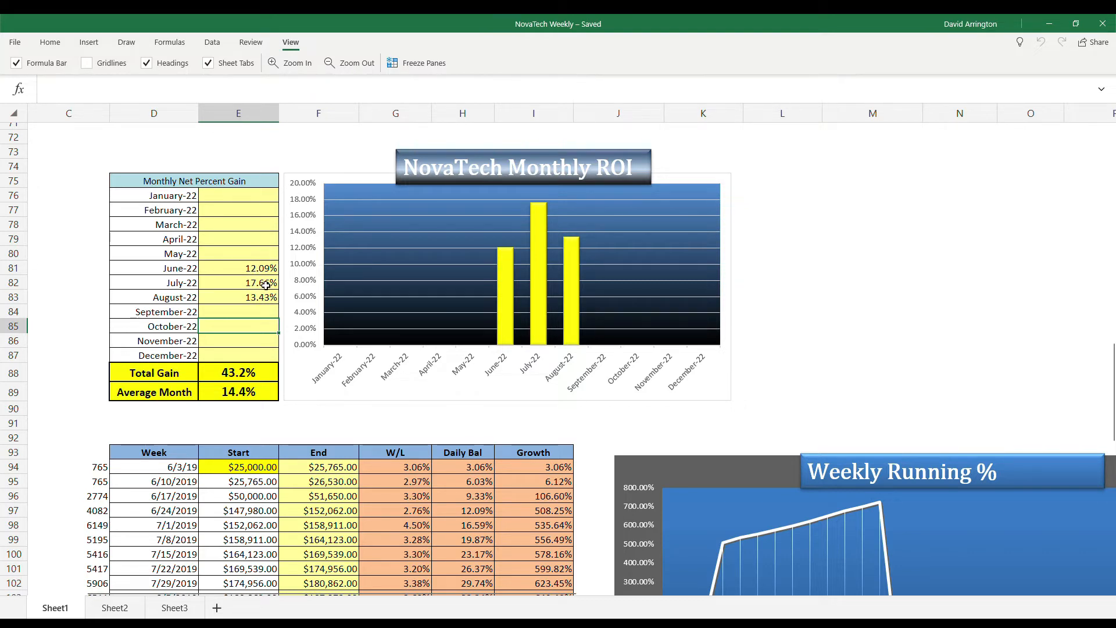
mouse_move(235, 301)
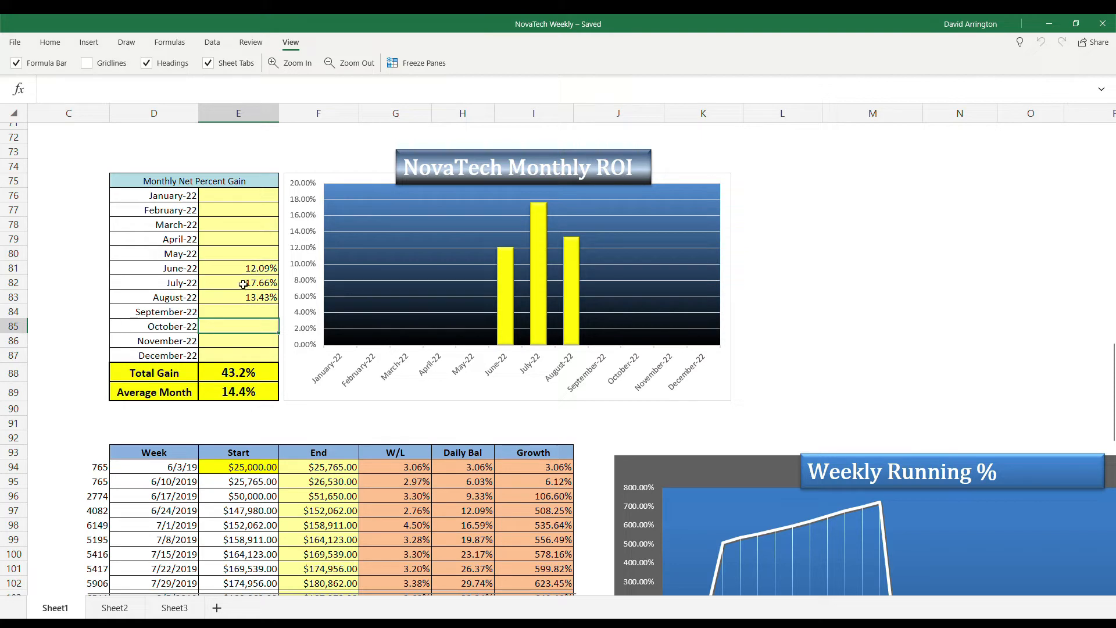
mouse_move(245, 306)
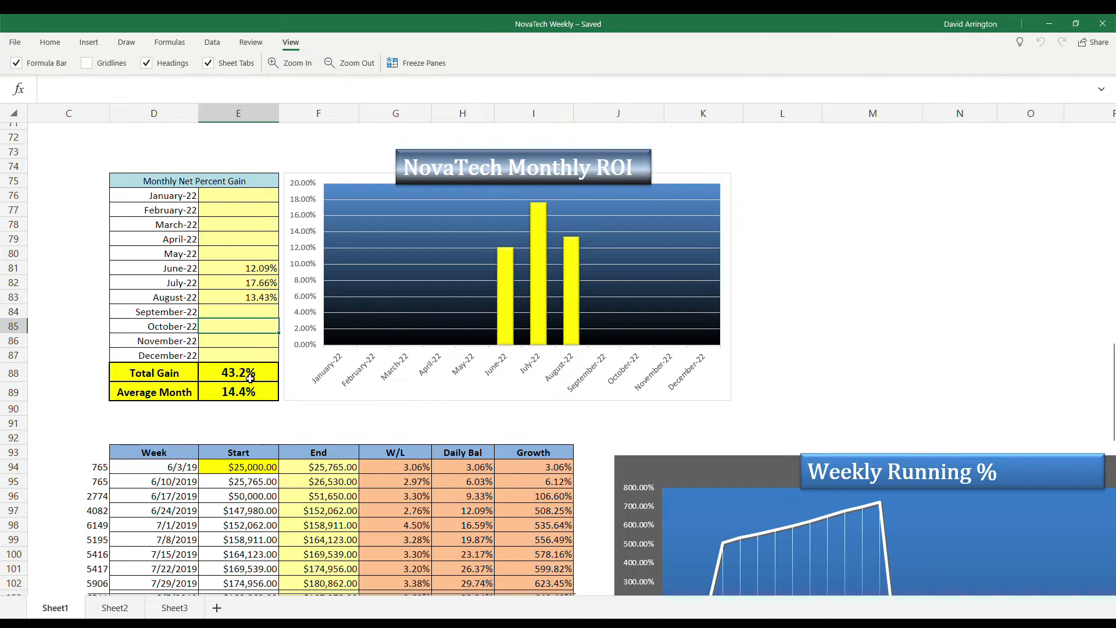
mouse_move(214, 399)
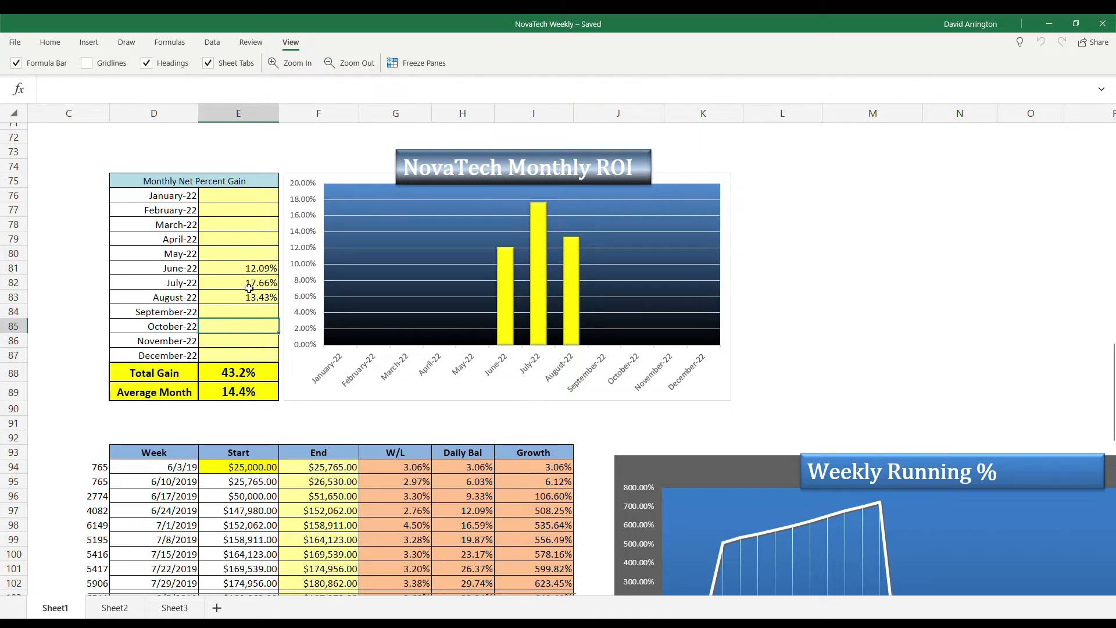
mouse_move(509, 223)
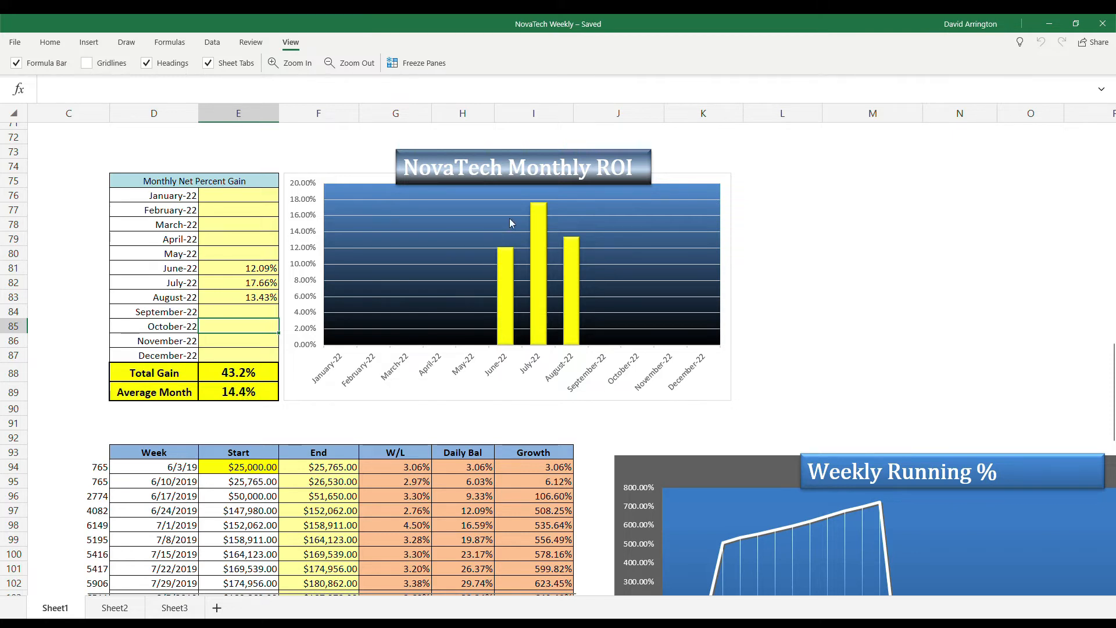
mouse_move(379, 392)
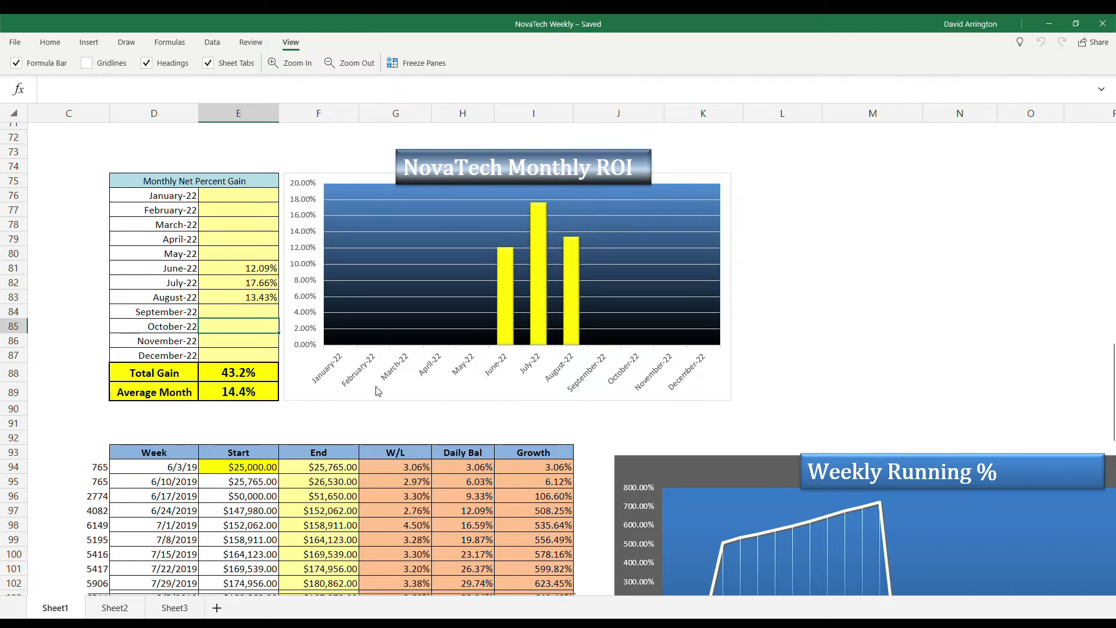
scroll("down", 3)
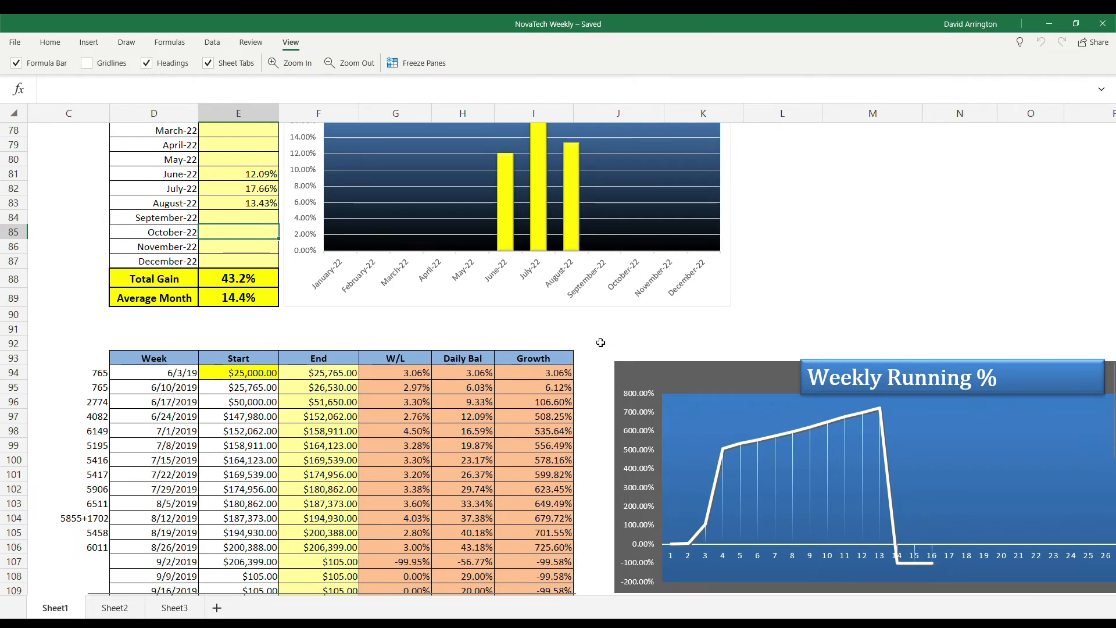
mouse_move(584, 349)
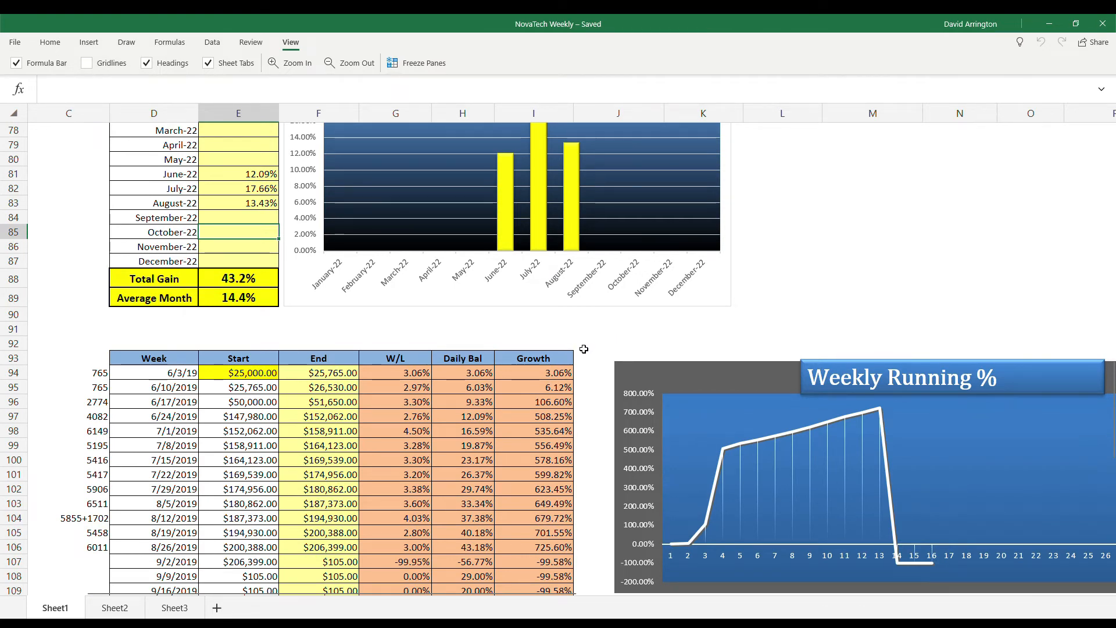
mouse_move(588, 385)
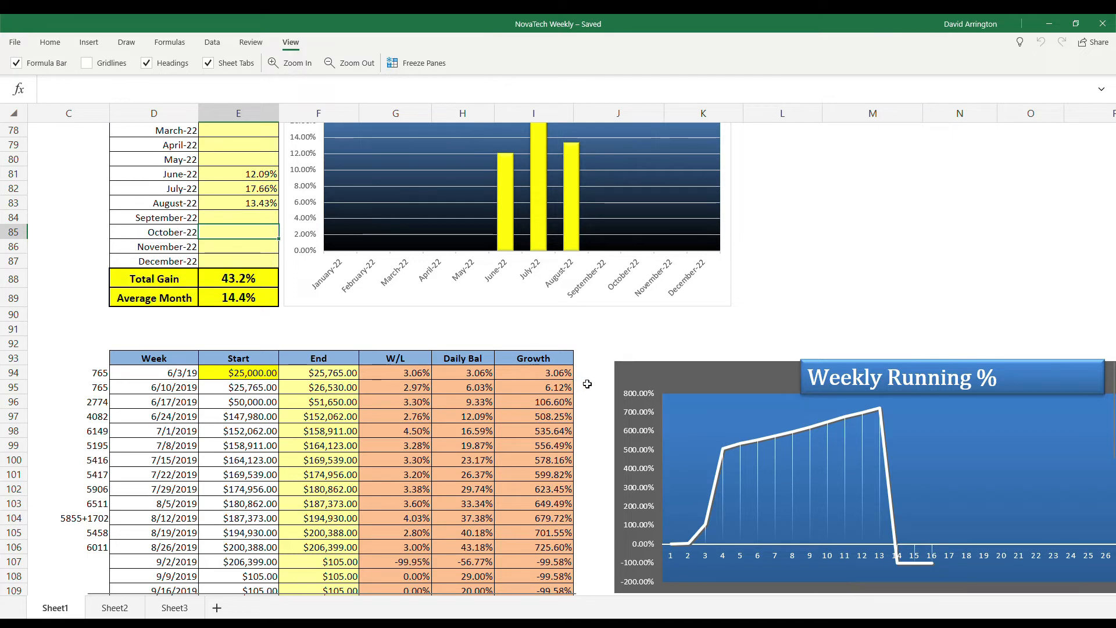
scroll("down", 3)
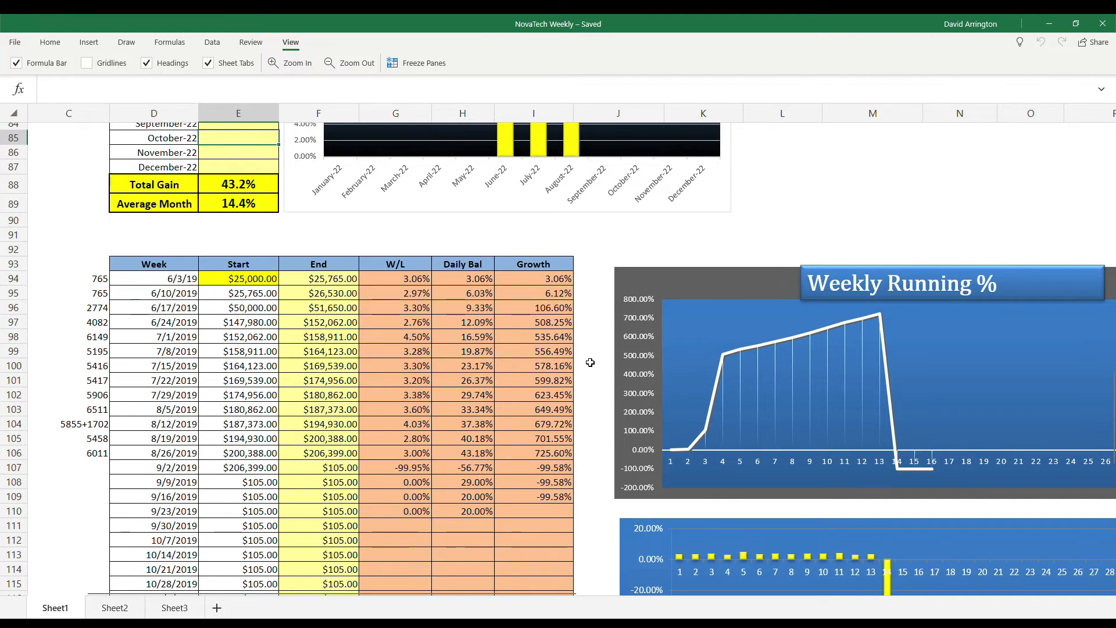
mouse_move(596, 351)
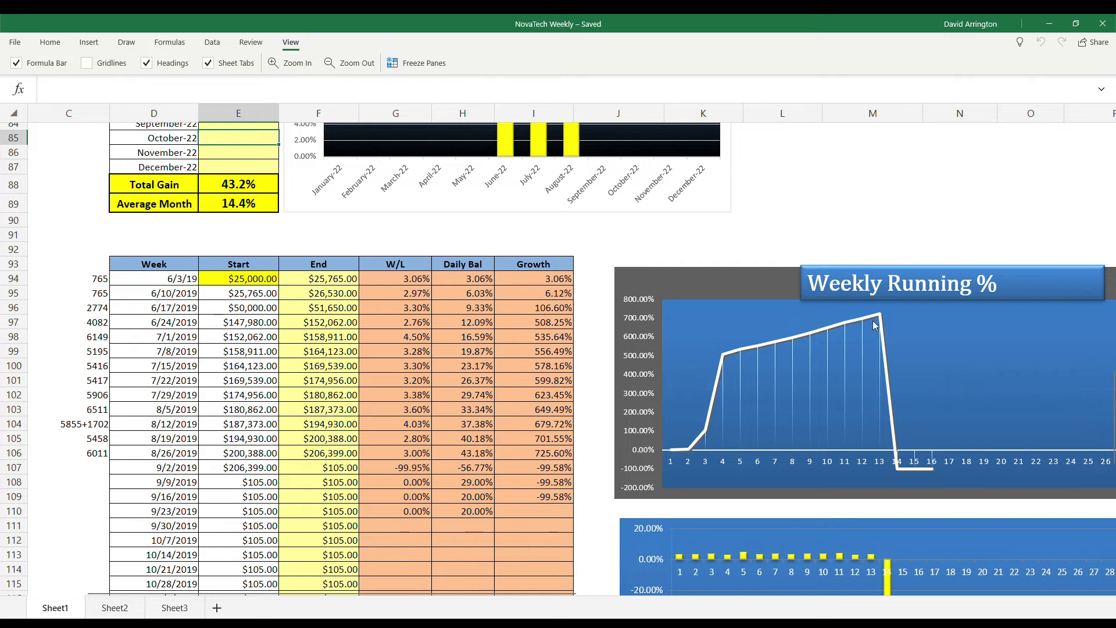
mouse_move(592, 353)
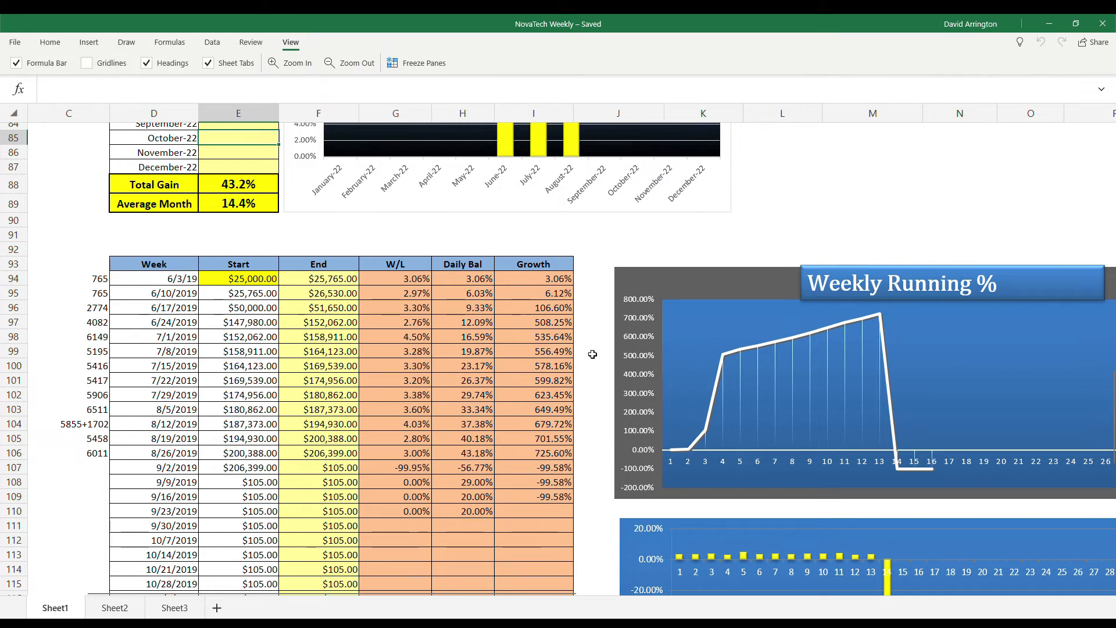
scroll("up", 3)
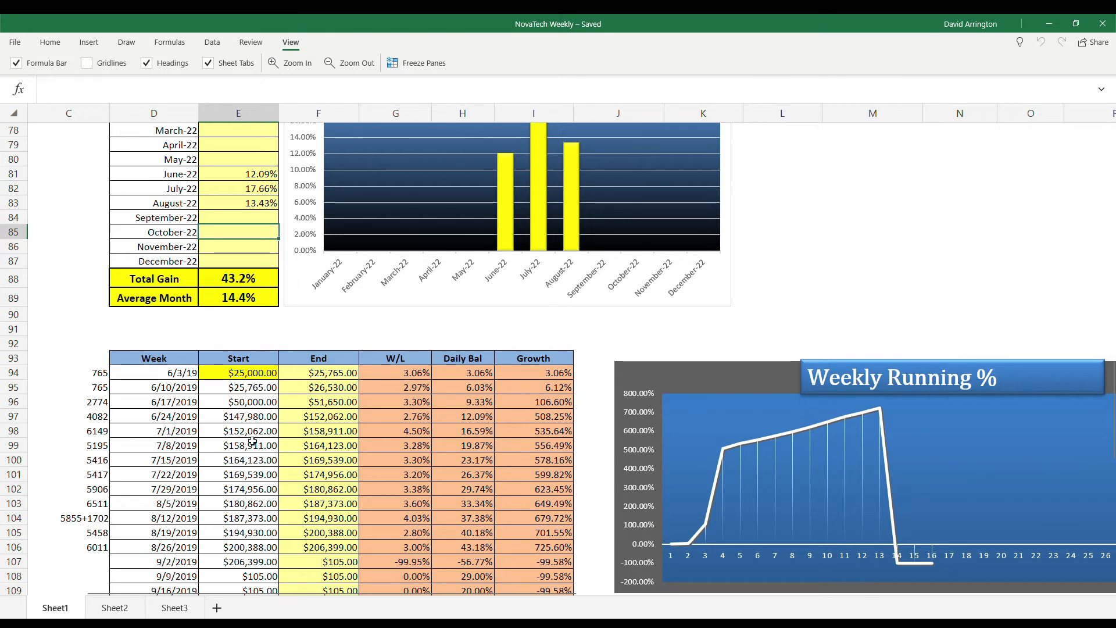
mouse_move(789, 452)
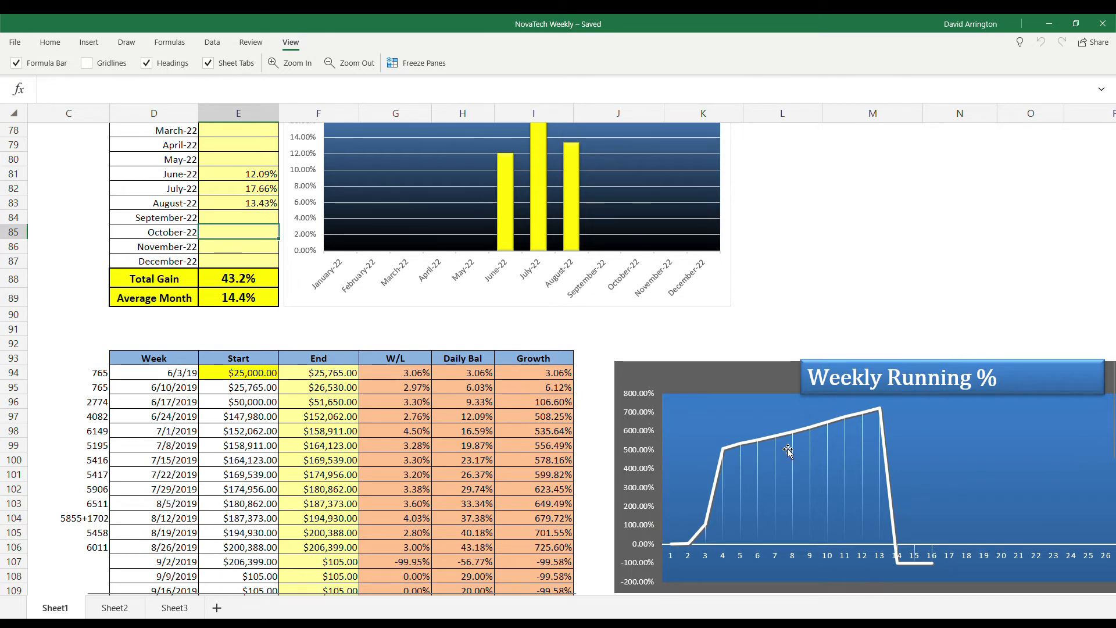
mouse_move(839, 452)
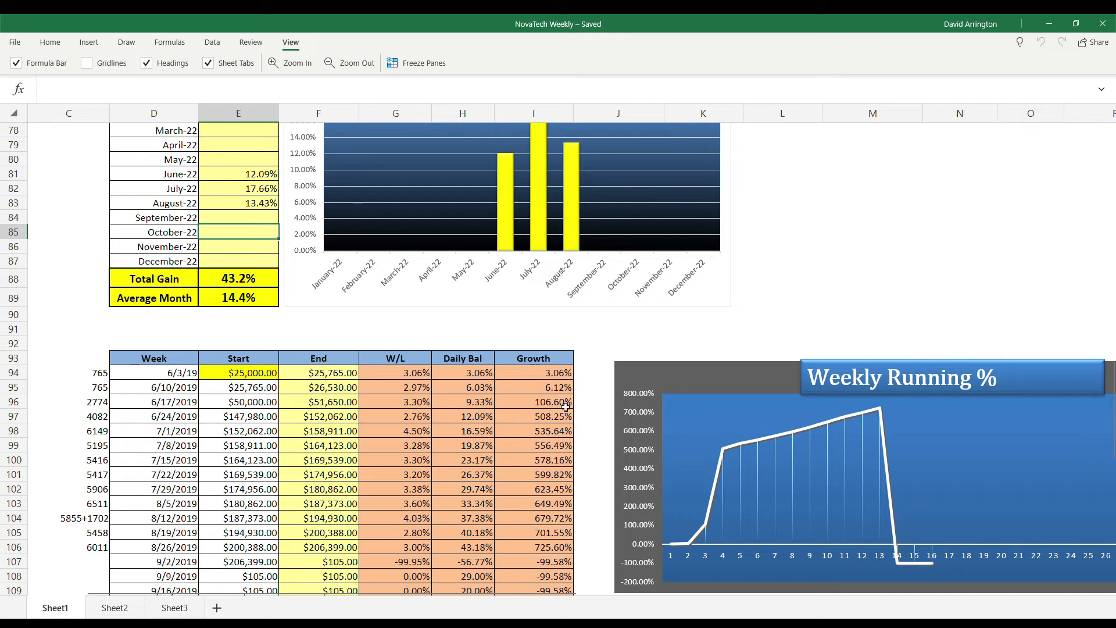
mouse_move(724, 454)
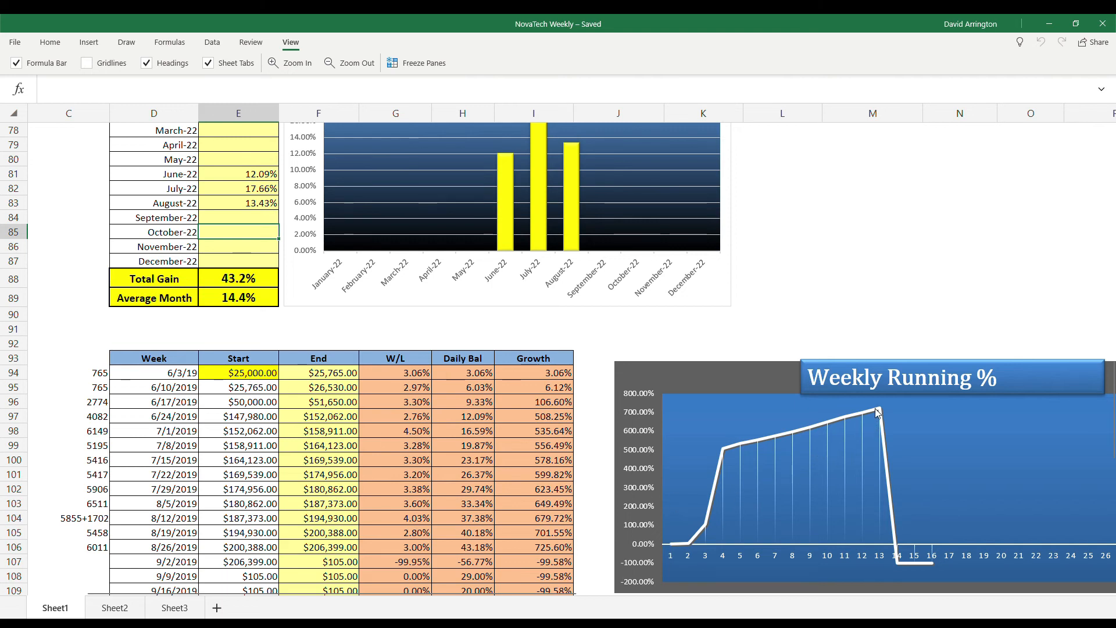
mouse_move(694, 533)
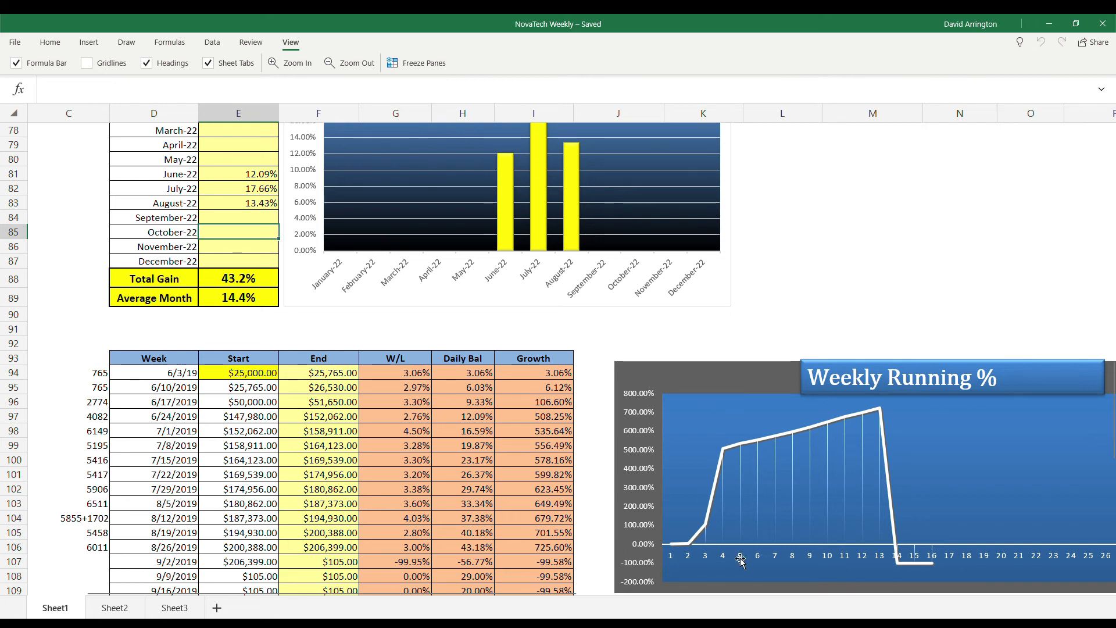
mouse_move(795, 516)
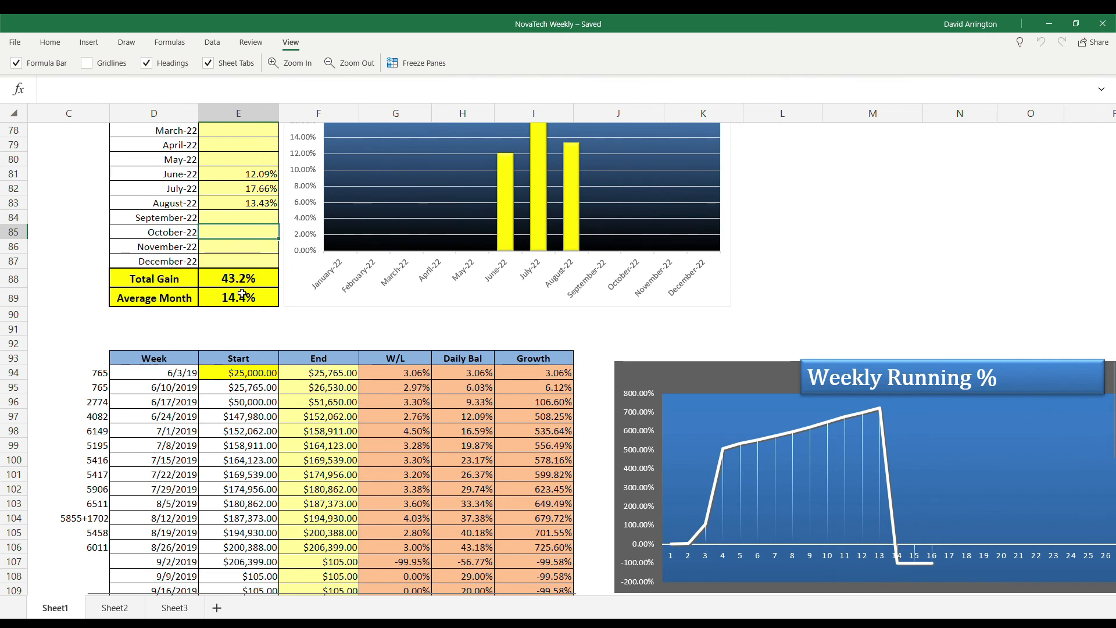
mouse_move(506, 357)
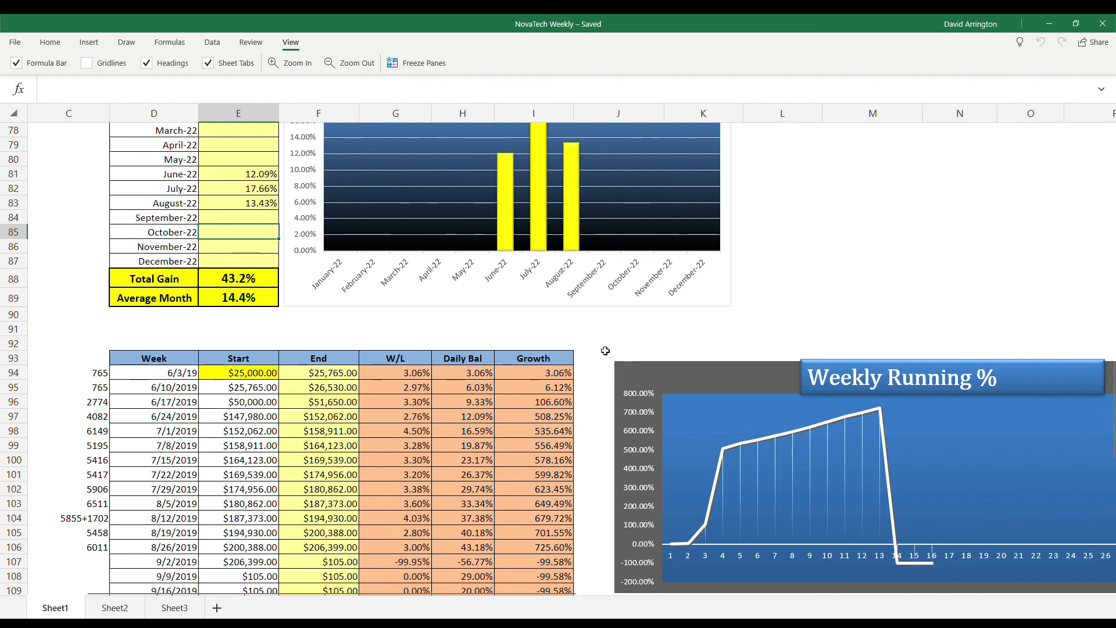
mouse_move(956, 309)
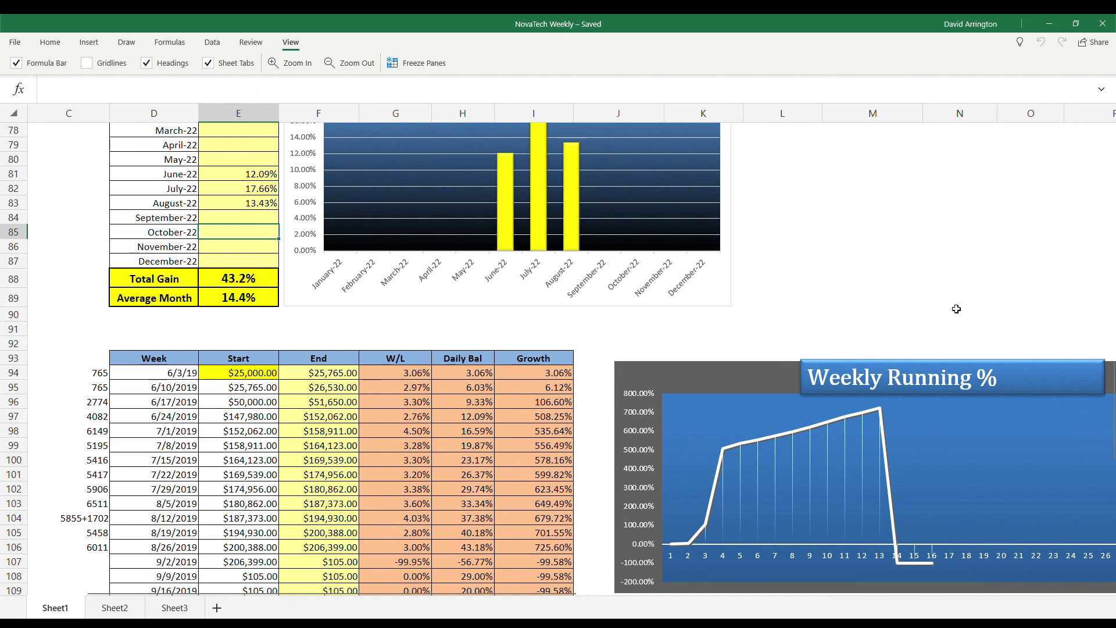